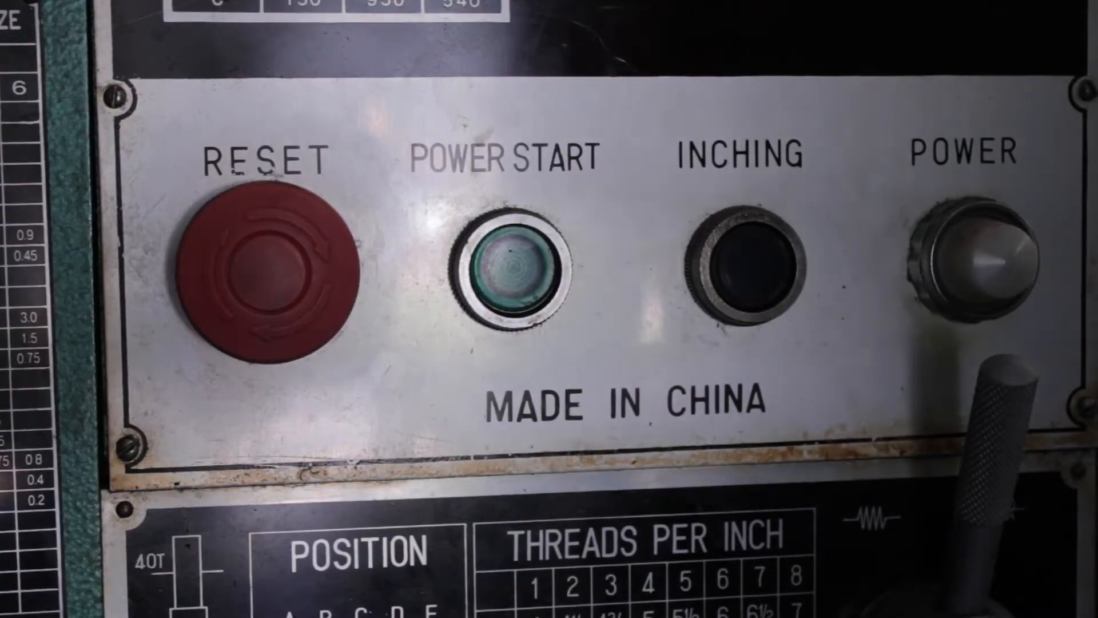
{"action": "left_click", "coordinate": [510, 262]}
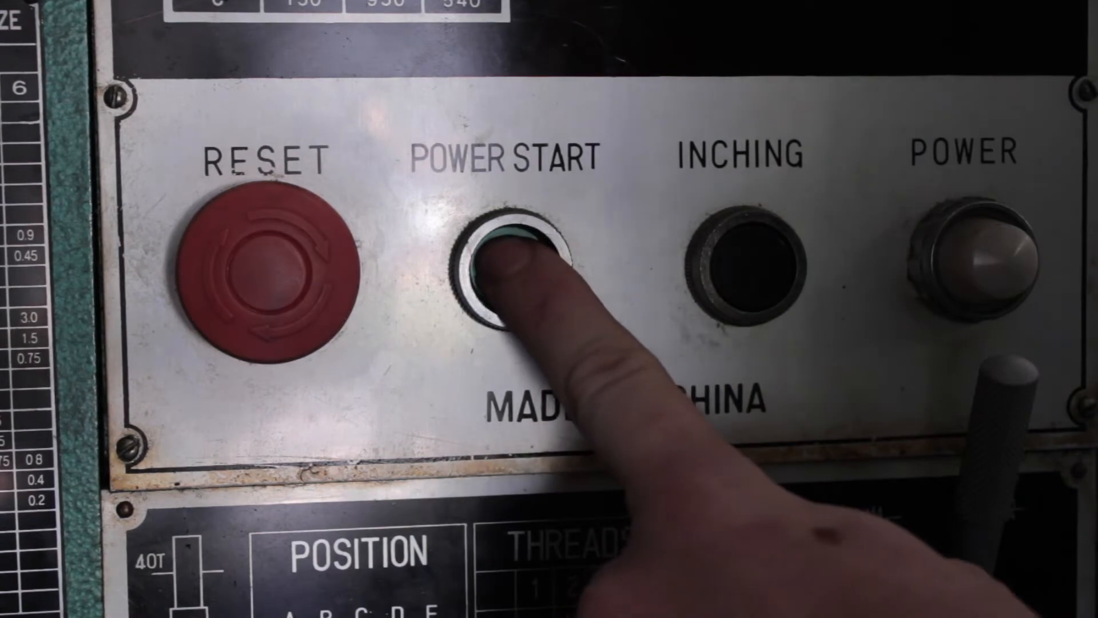
{"action": "left_click", "coordinate": [508, 262]}
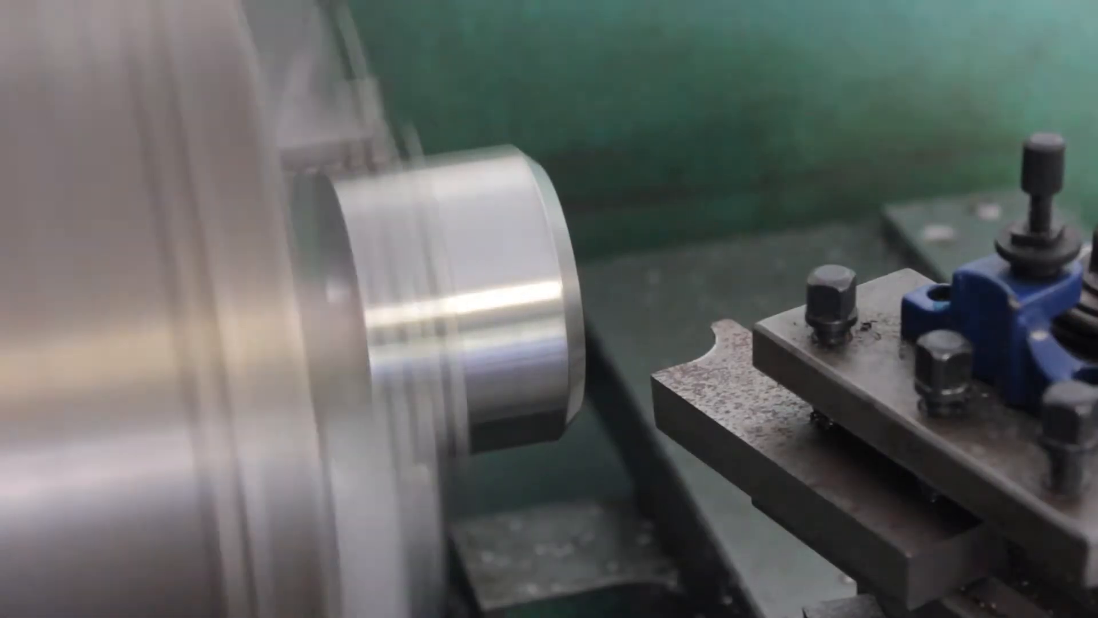